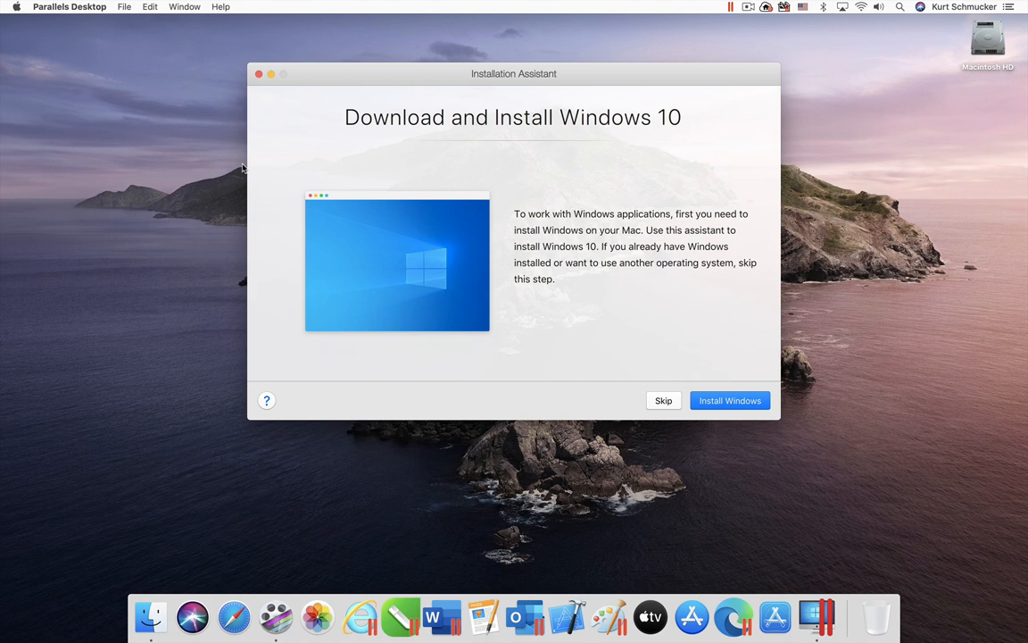
mouse_move(605, 257)
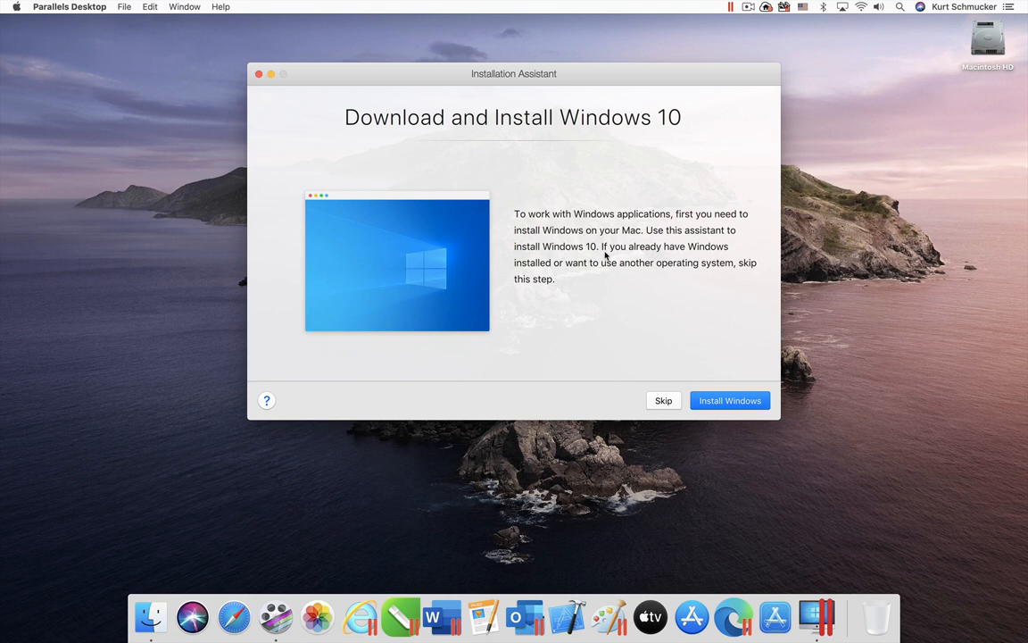
Start installing Windows 10 so the new virtual machine gets set up.
click(729, 400)
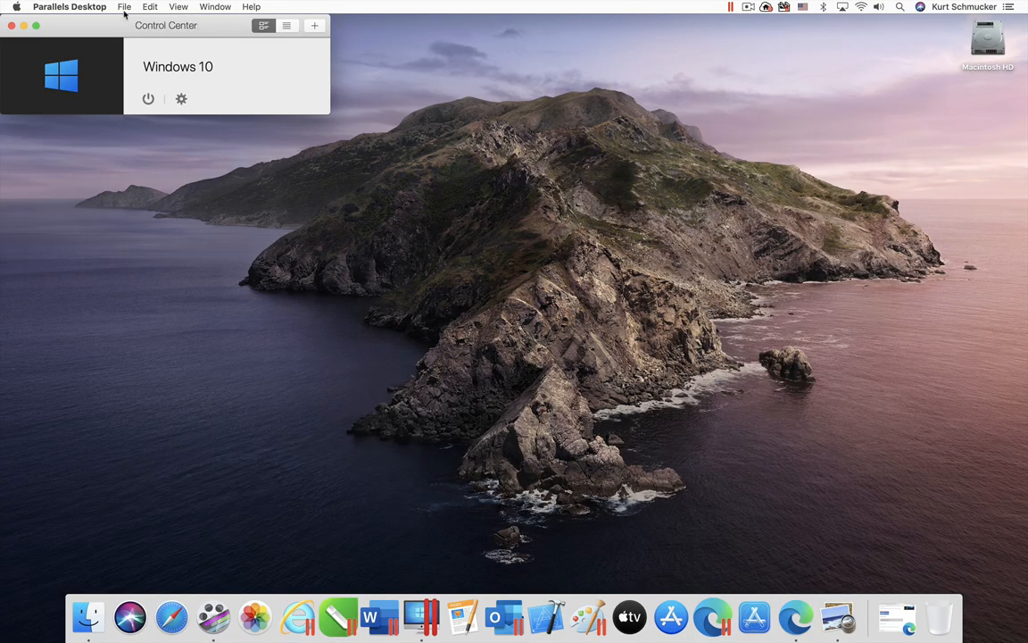
Create a new machine via File > New, choosing Transfer Windows from a PC over the Network.
click(125, 7)
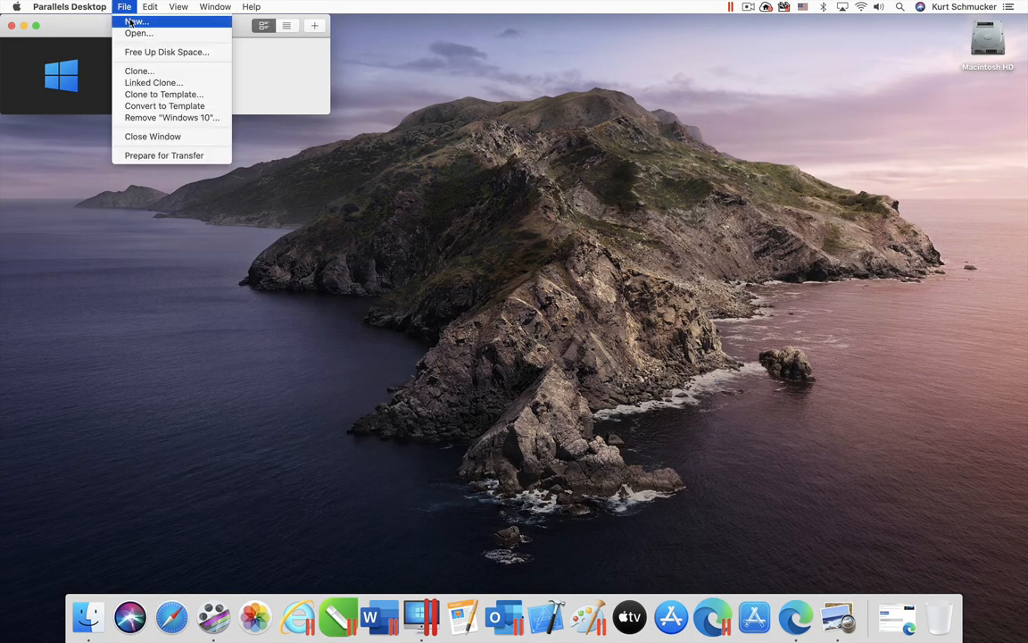
click(134, 21)
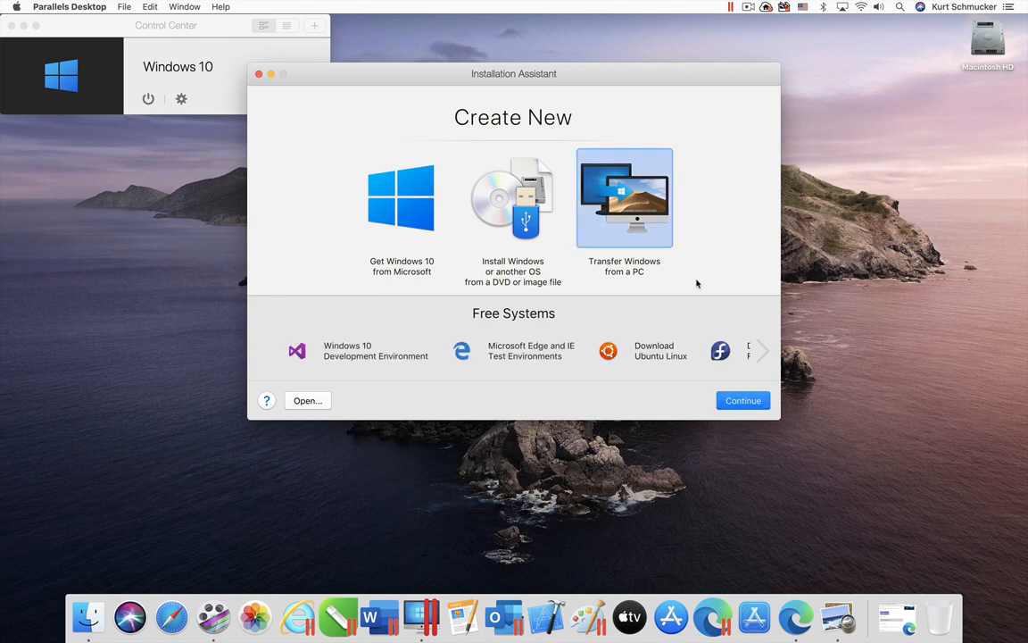
click(743, 400)
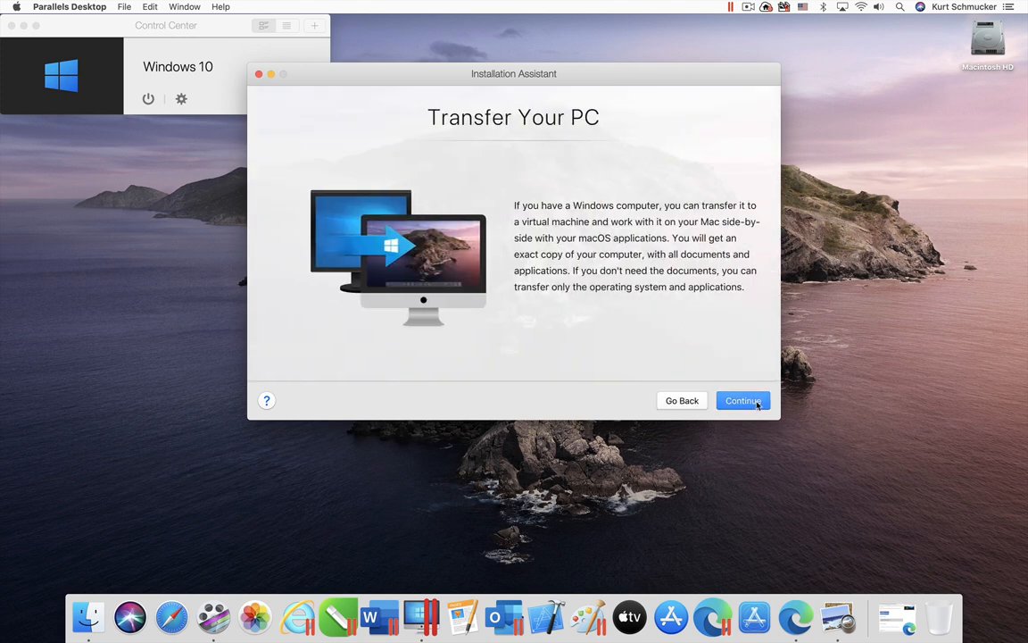
click(743, 400)
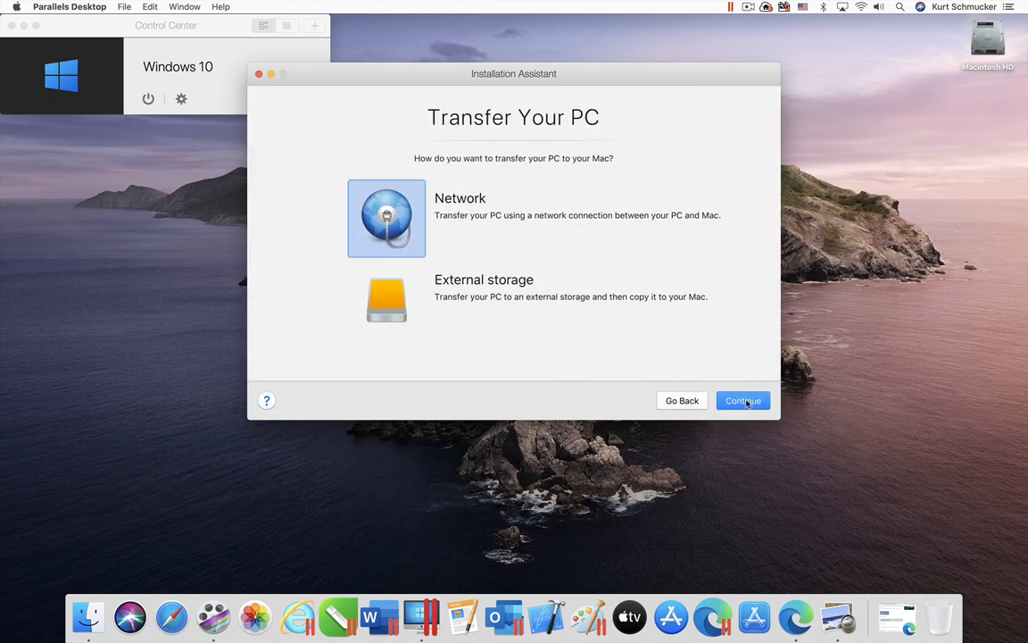
click(743, 400)
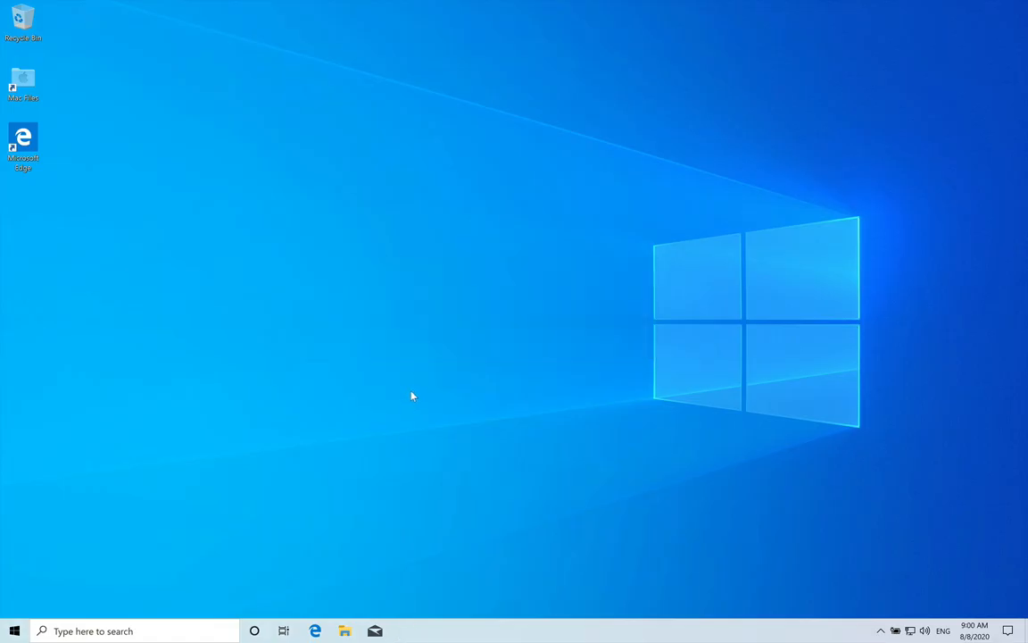
Install Parallels Transporter Agent on the PC with the default folder and allow UAC.
click(404, 632)
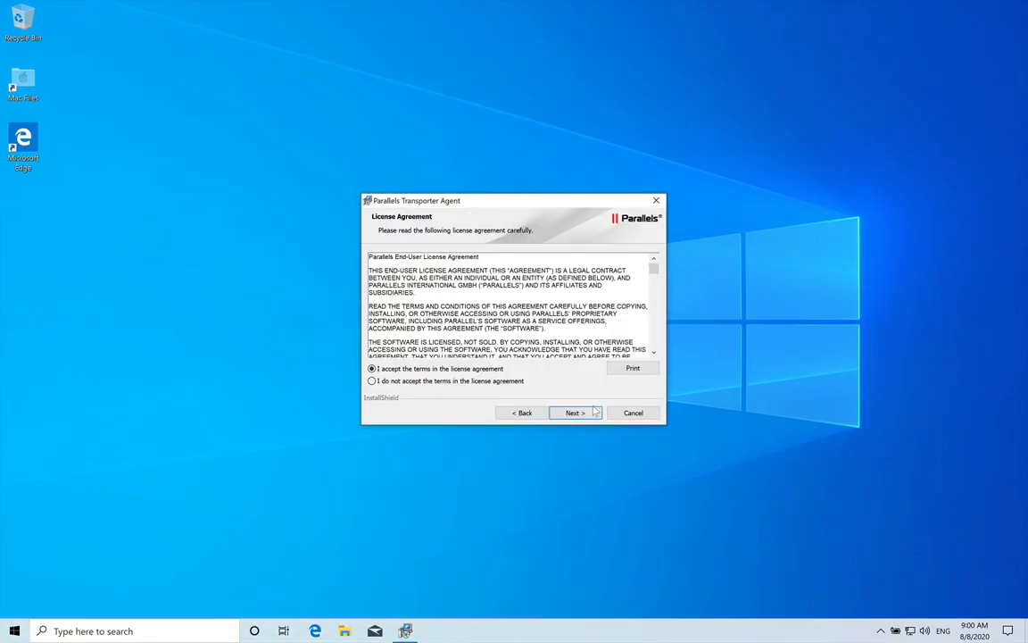
click(575, 413)
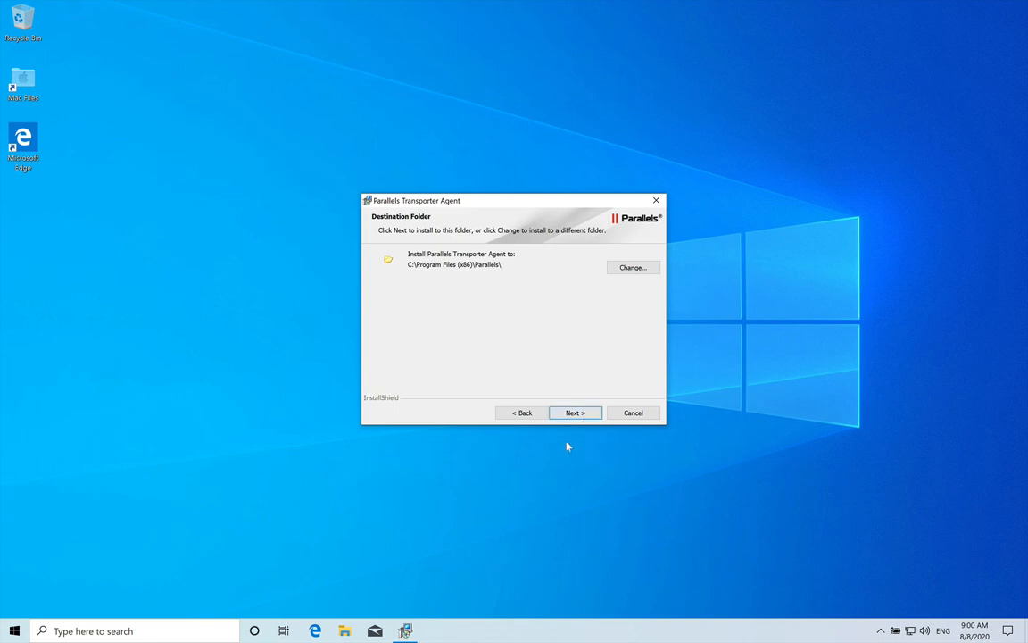
click(575, 412)
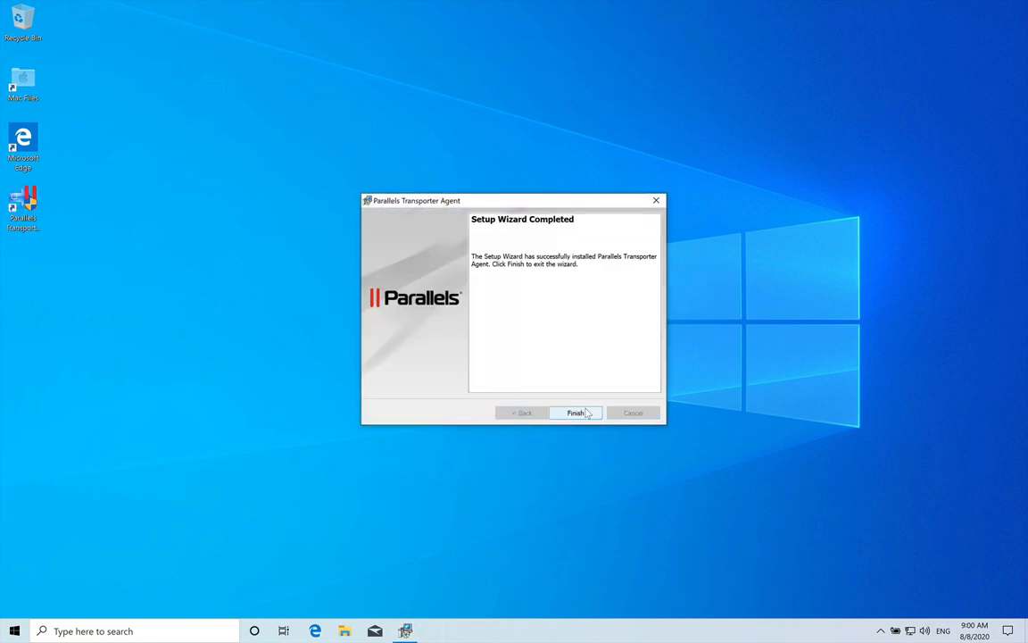
click(575, 412)
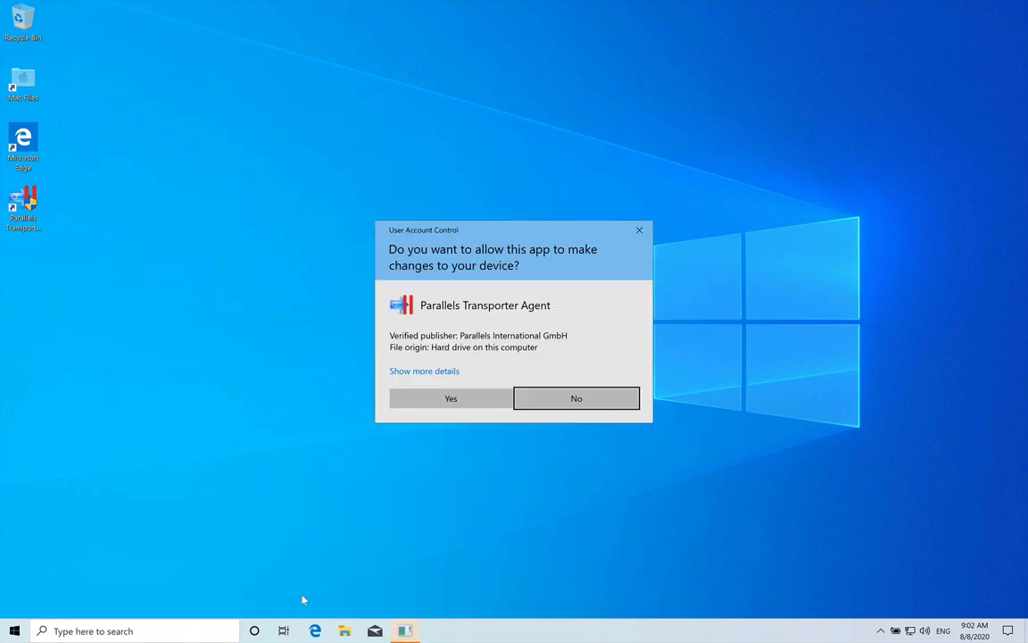
click(450, 398)
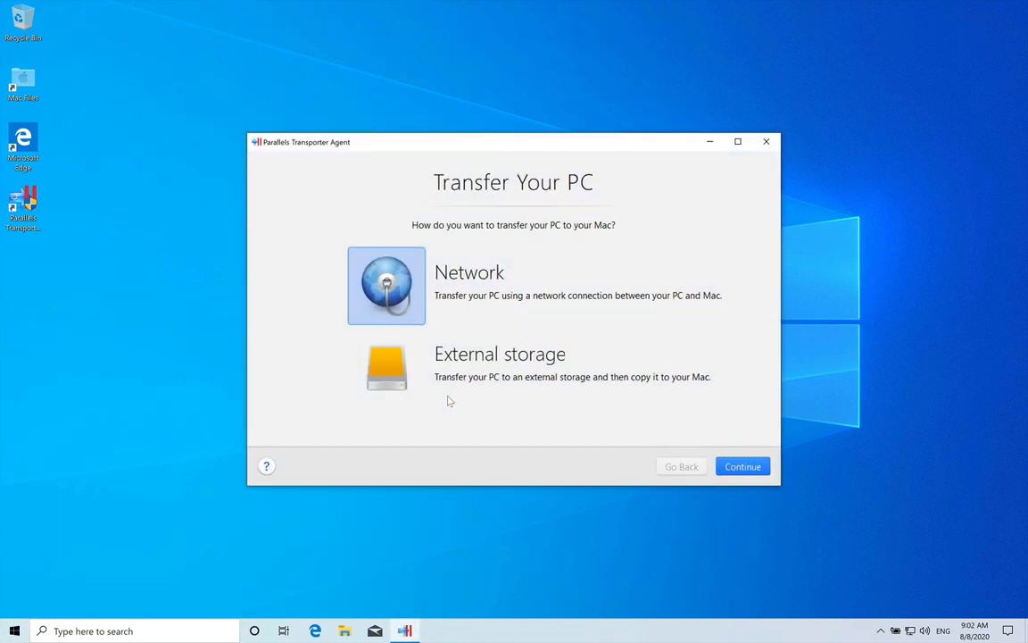
click(743, 466)
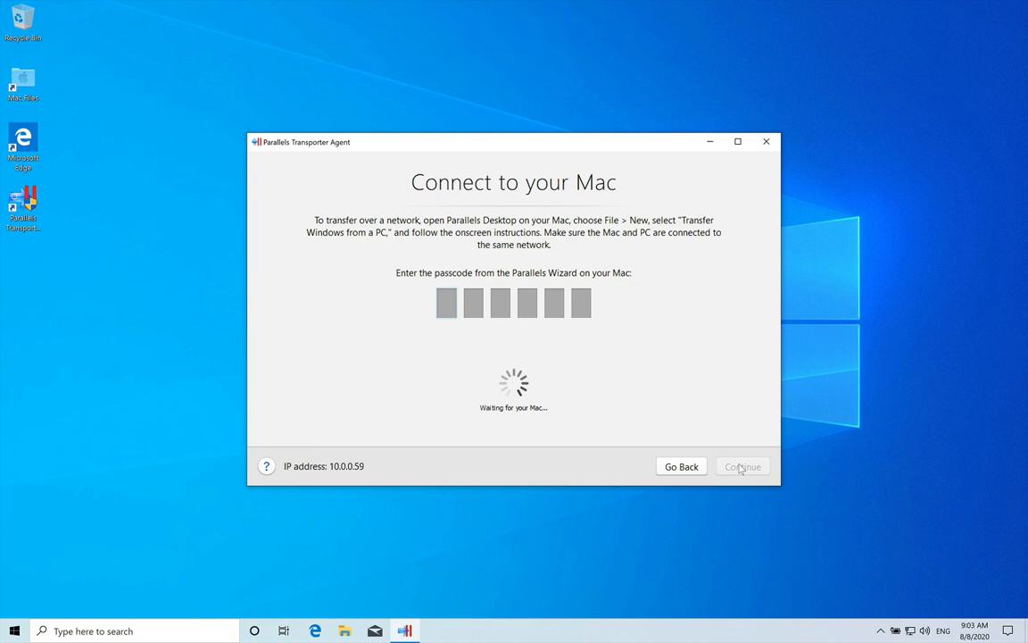
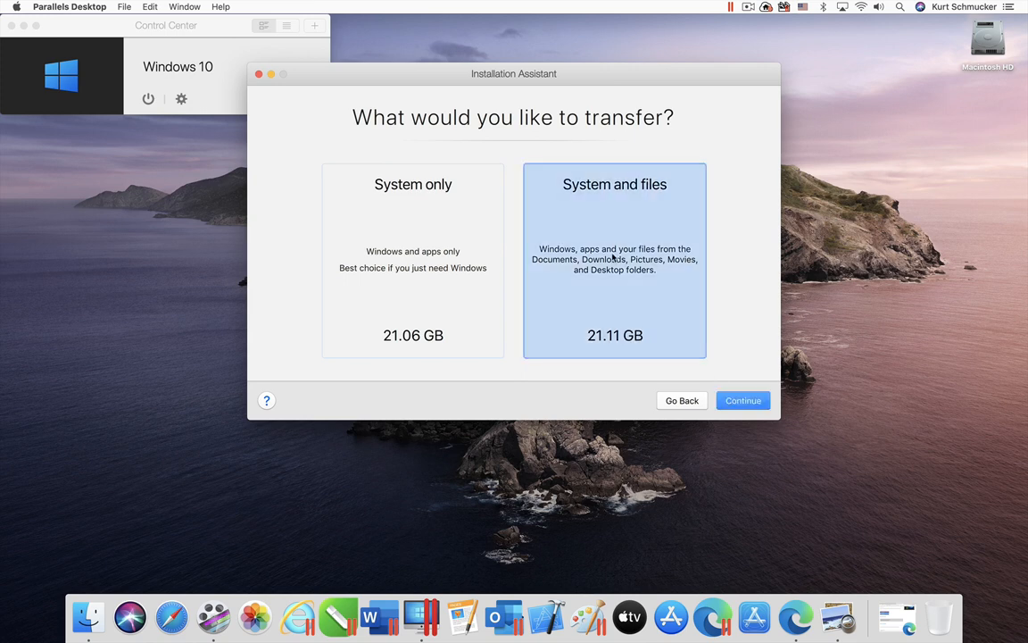
Transfer System and files as 'Windows 10 from PC' and acknowledge Windows reactivation.
click(743, 400)
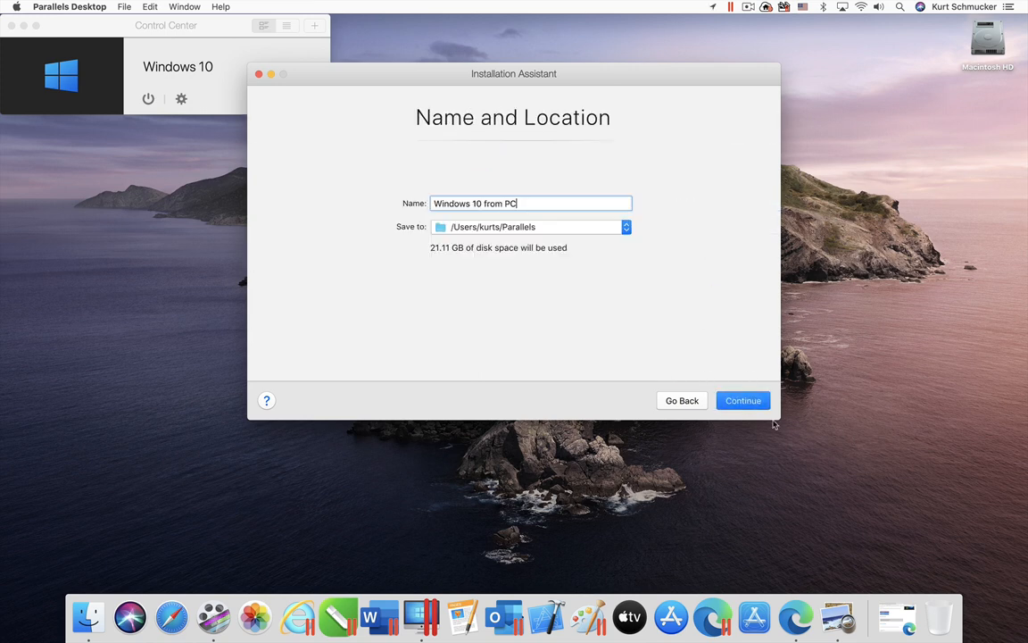
click(742, 399)
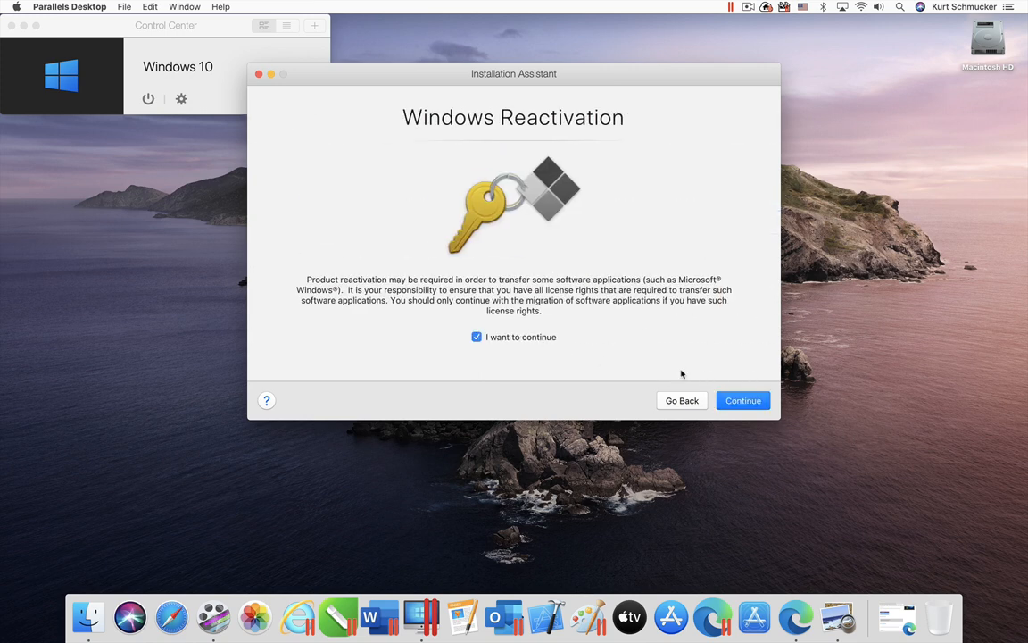
click(742, 400)
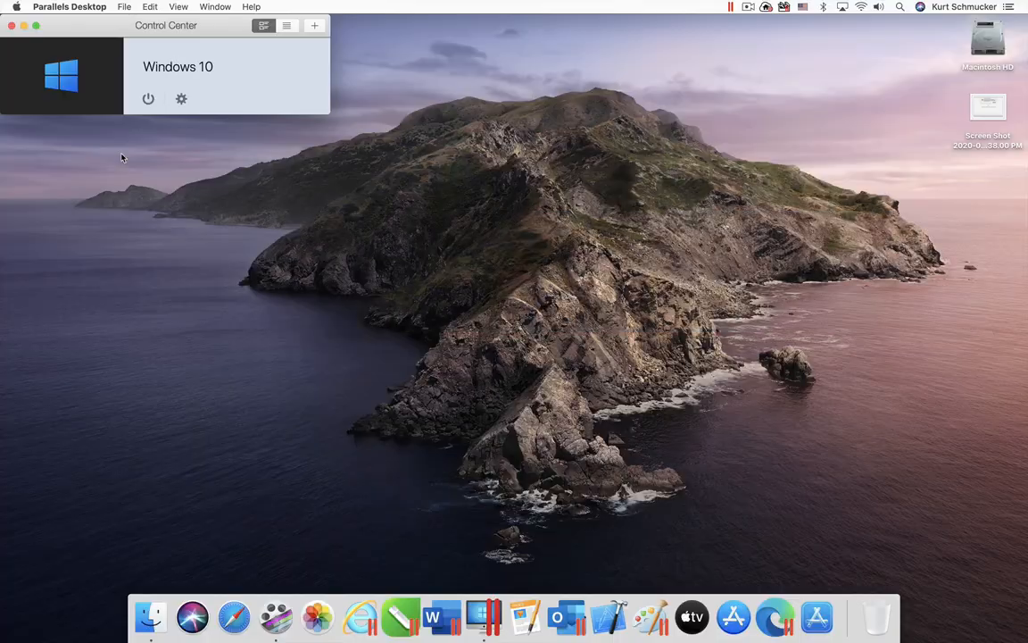
Create a new machine via Get Windows 10 from Microsoft and choose Buy Windows 10 Home.
click(125, 8)
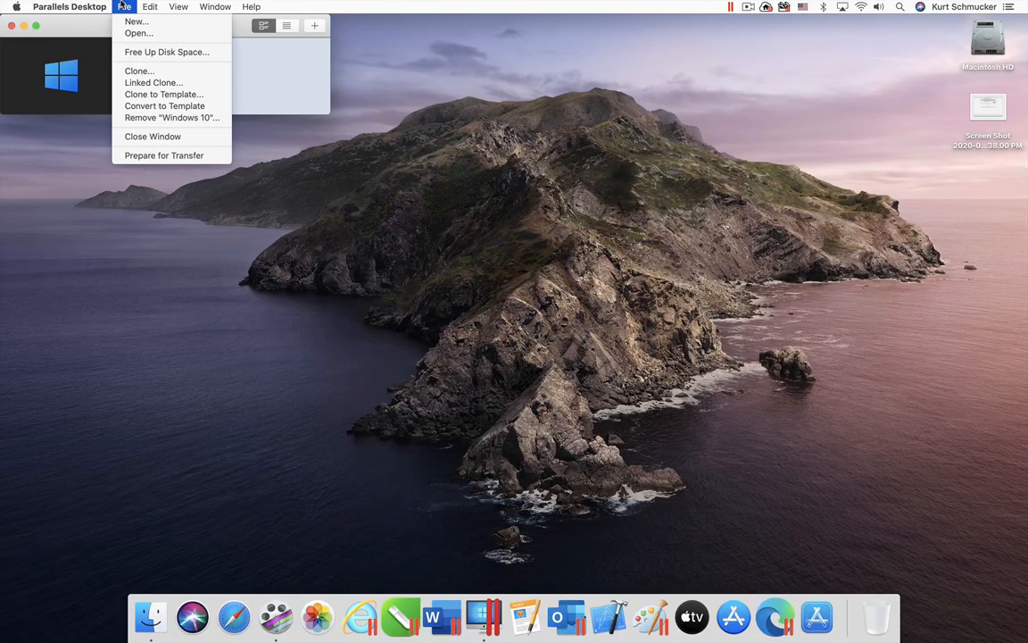
click(136, 21)
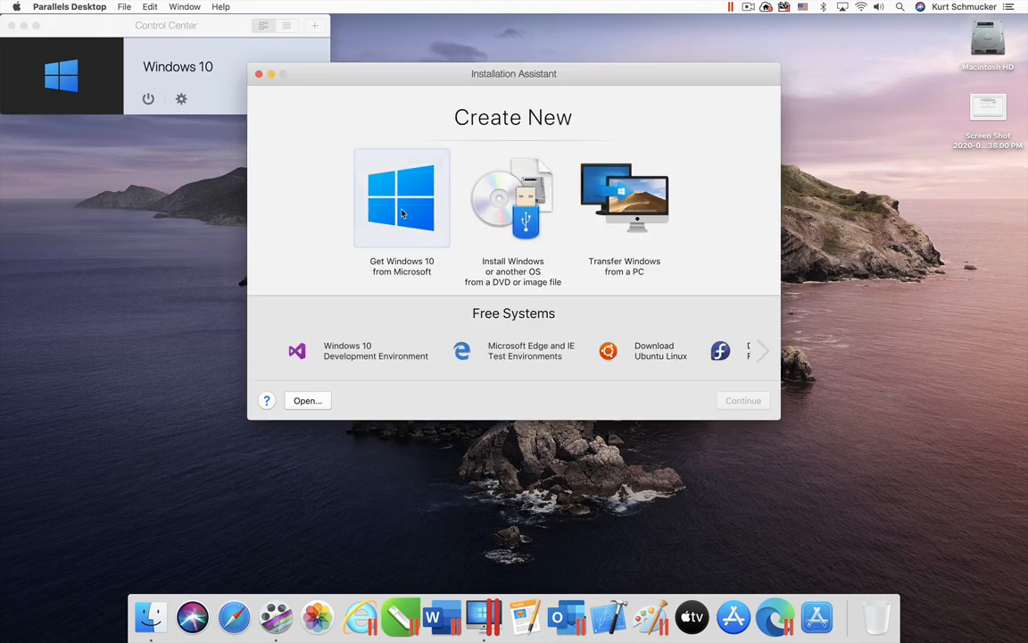
click(402, 197)
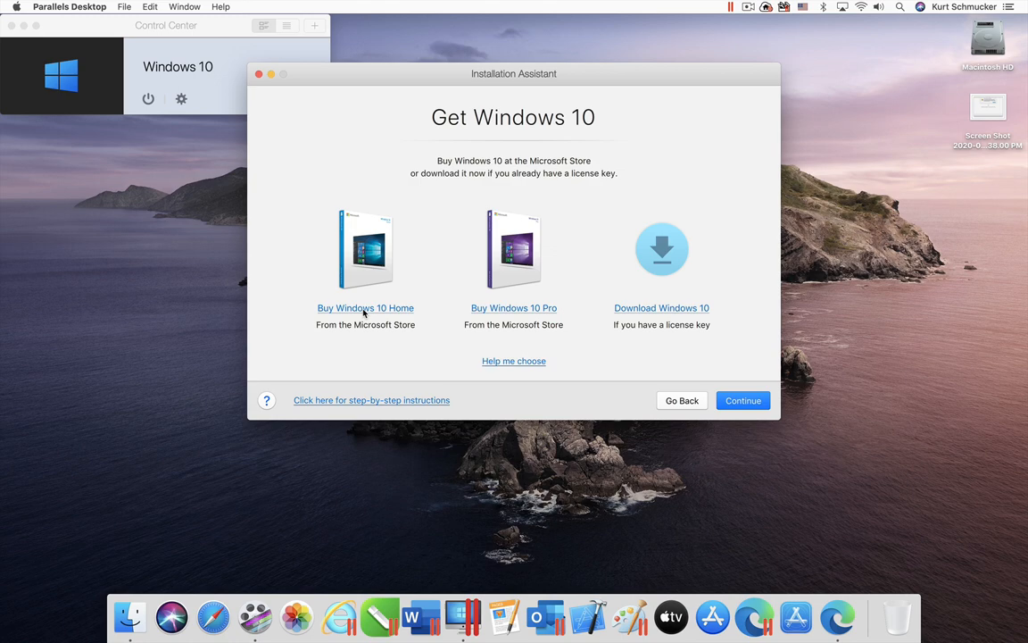
click(364, 307)
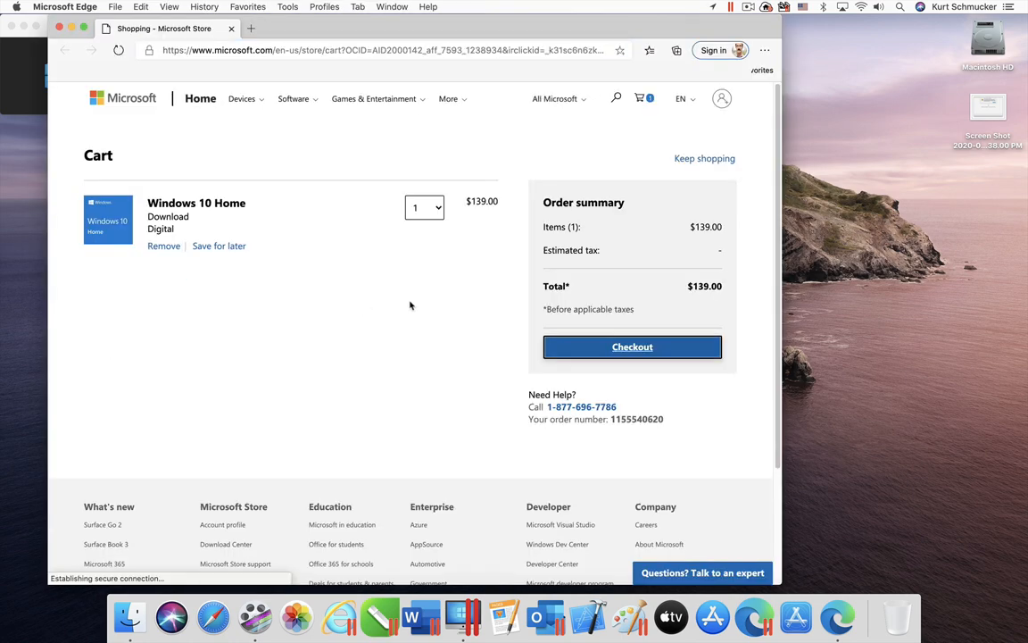
Check out and place the Windows 10 Home order, then choose English as the download language.
scroll(down, 3)
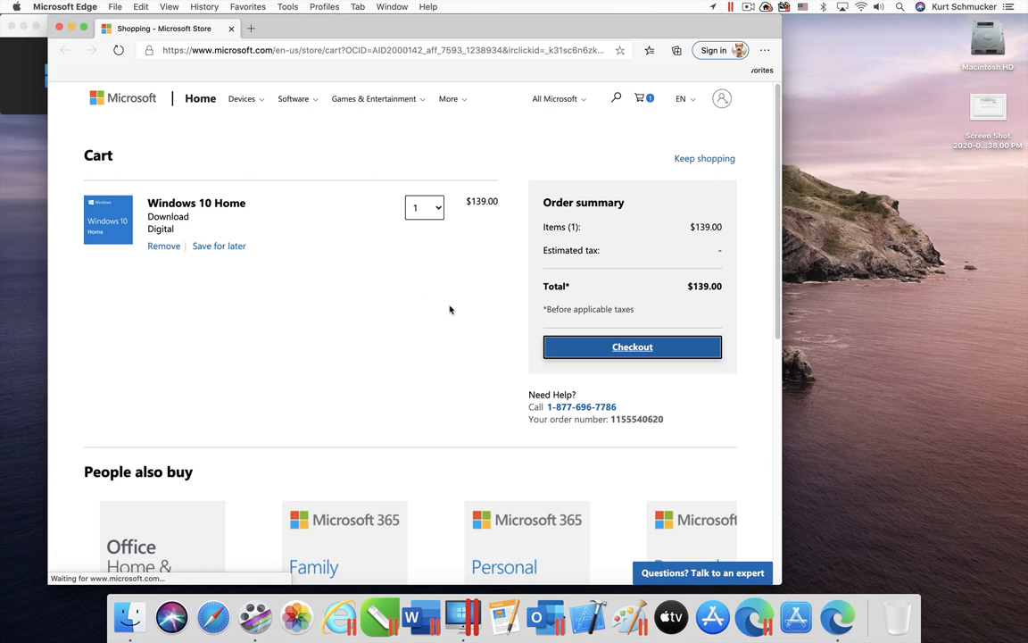
click(632, 346)
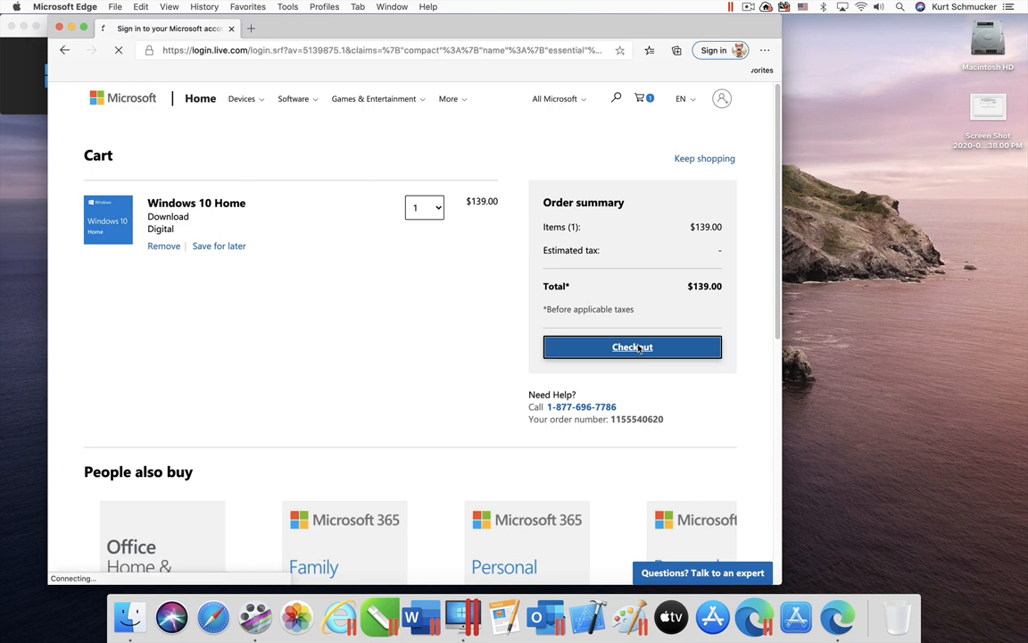
click(632, 346)
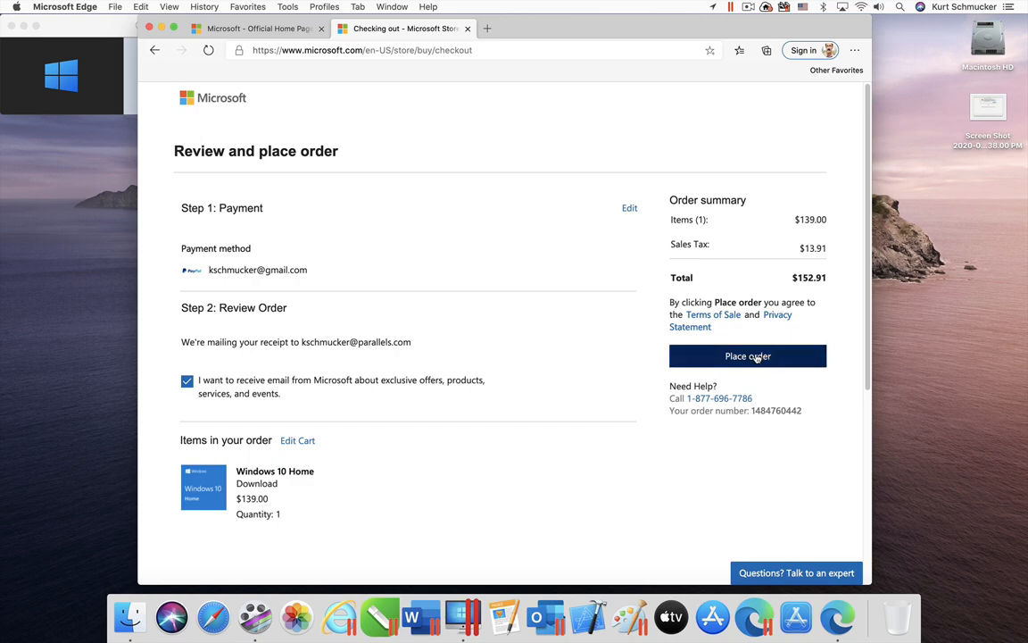
click(746, 355)
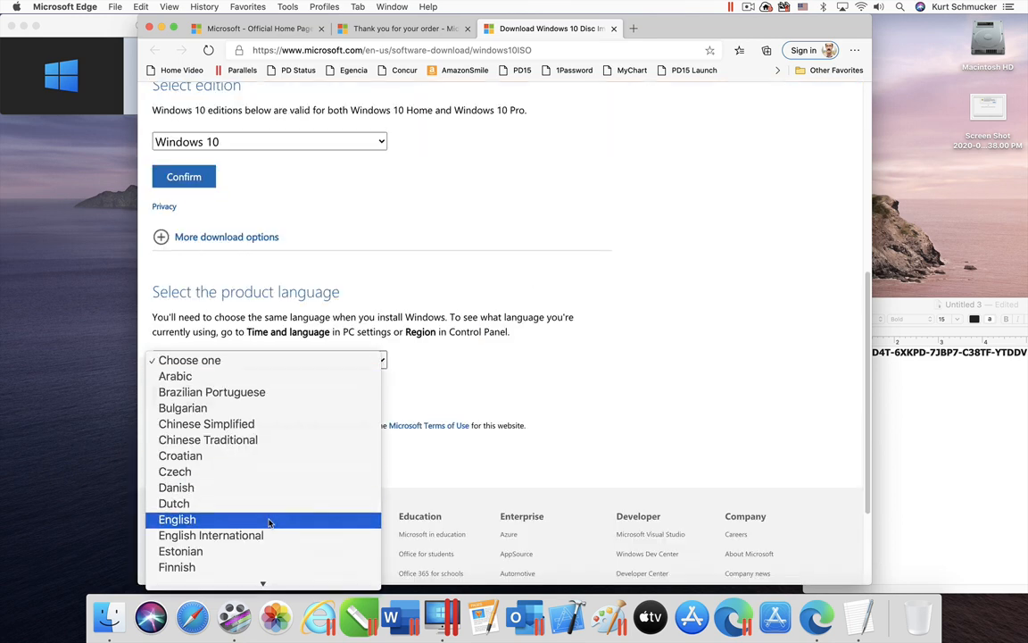
click(177, 518)
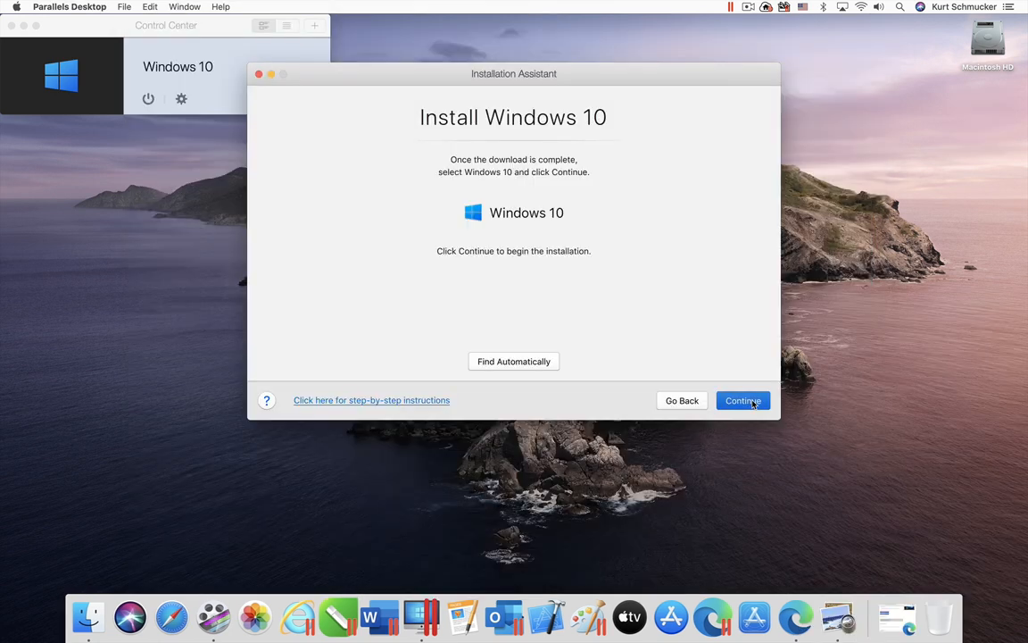
Create the Windows 10 machine with the entered license key, then choose Use Windows from Boot Camp.
click(743, 400)
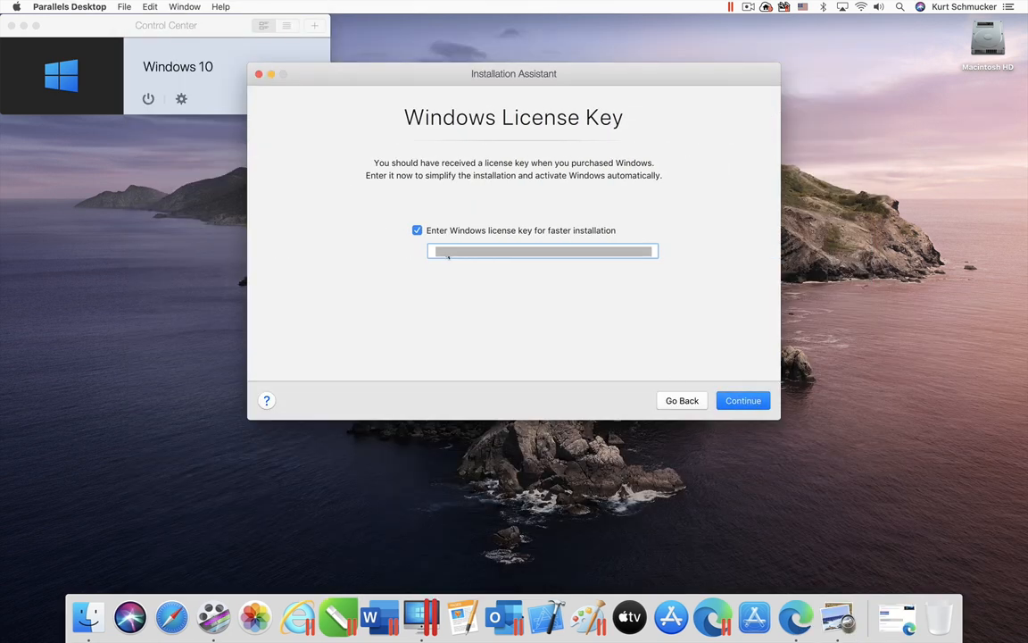
click(743, 400)
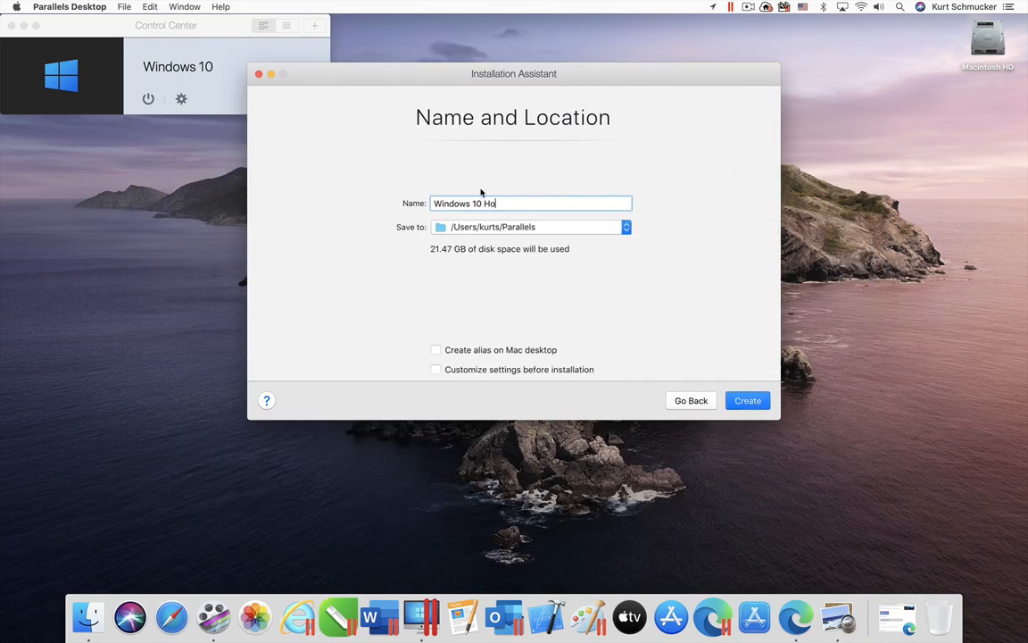
click(746, 400)
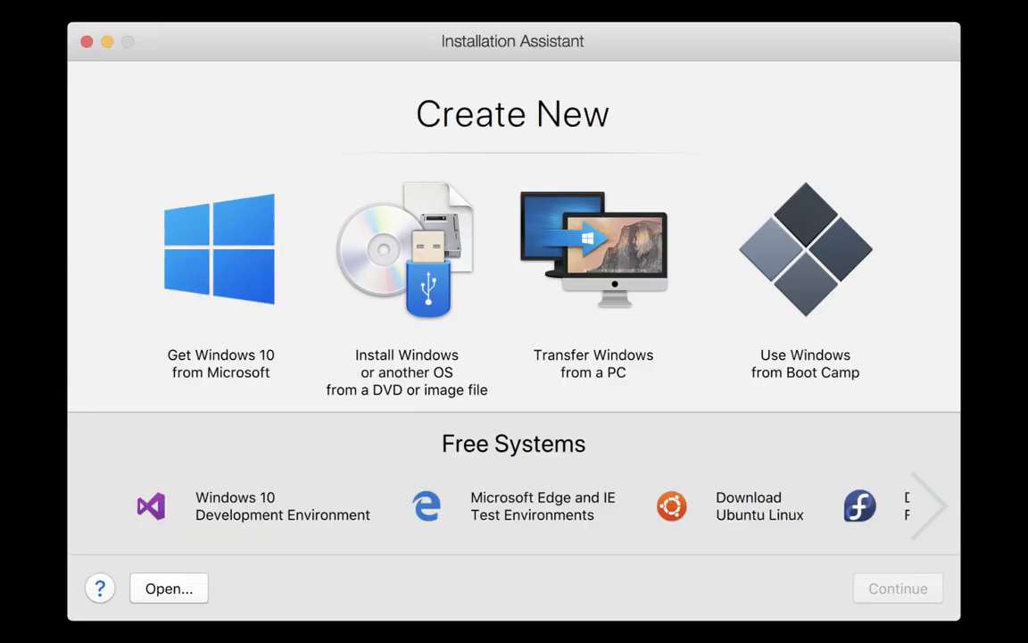
click(804, 268)
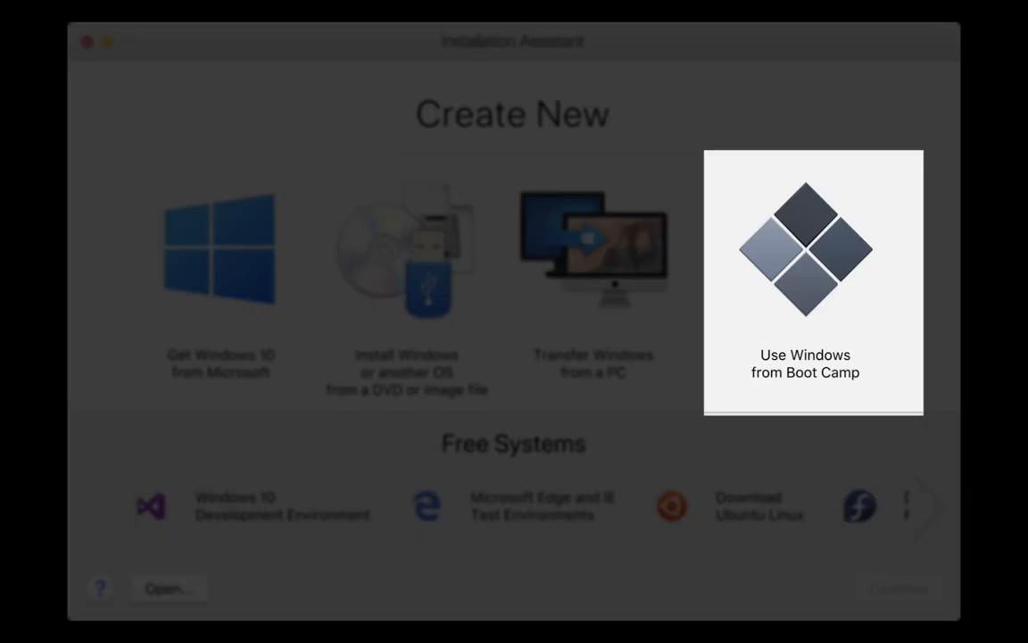